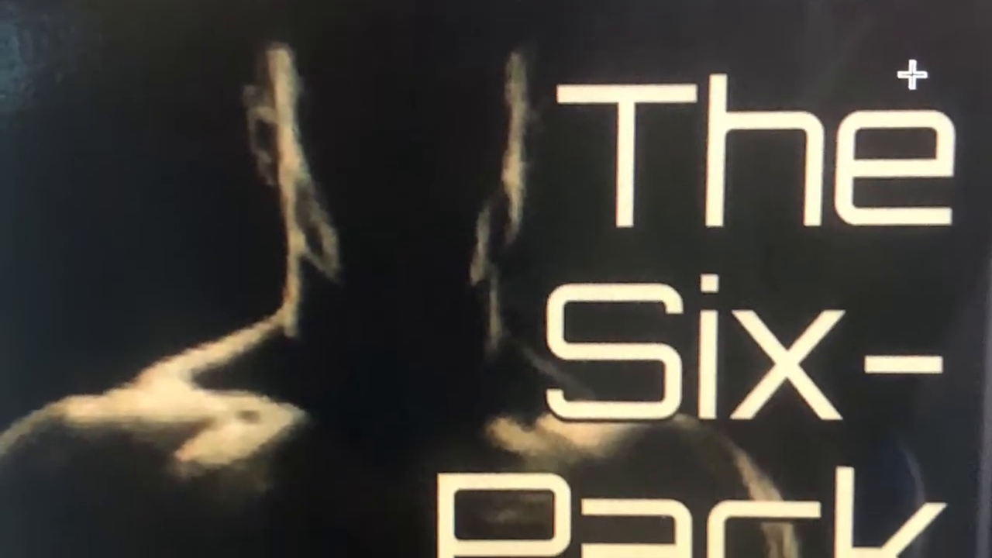
scroll("down", 3)
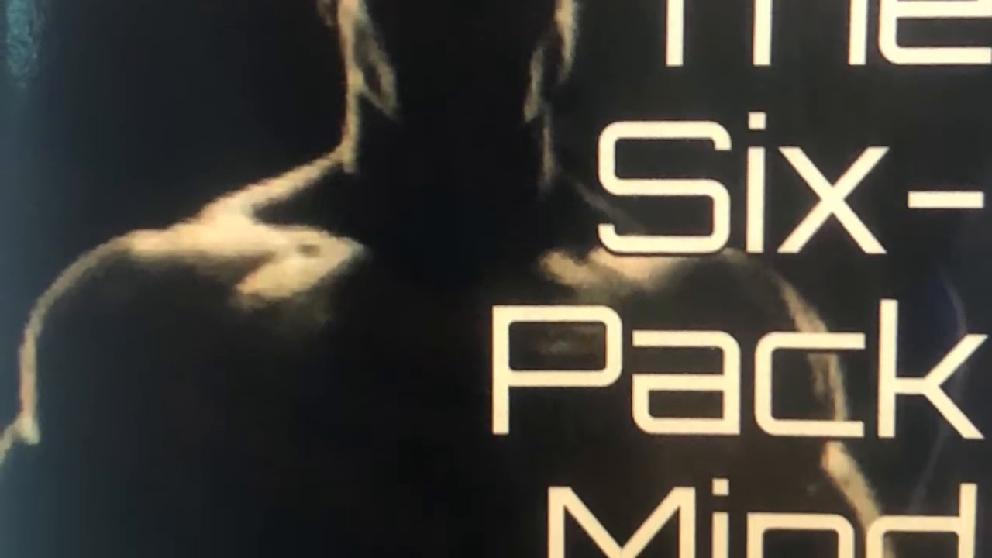
scroll("down", 3)
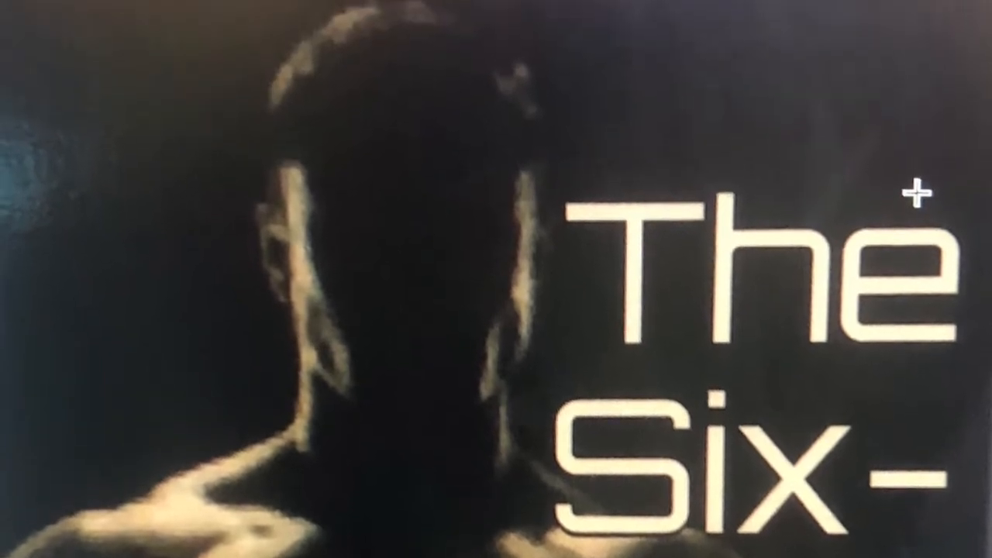
scroll("down", 3)
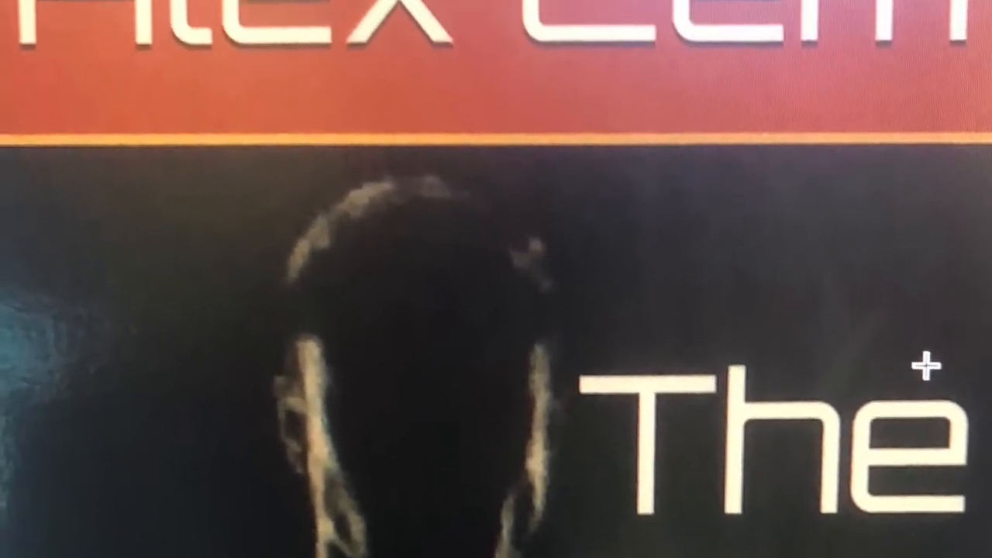